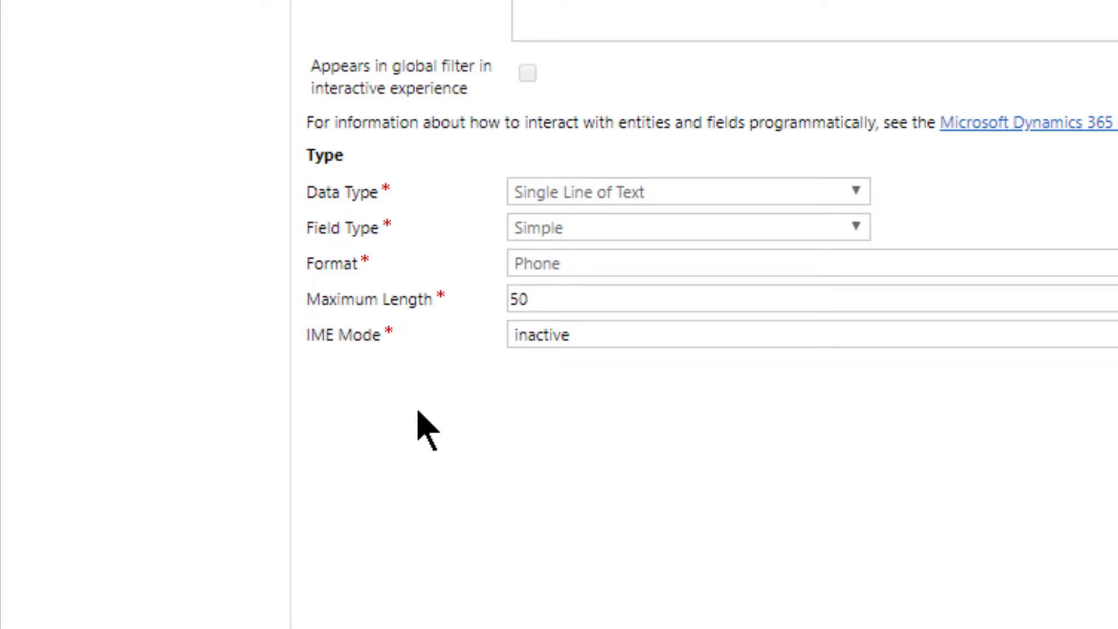
Scroll the MDN ime-mode page to the Deprecated notice and its value list
scroll(down, 3)
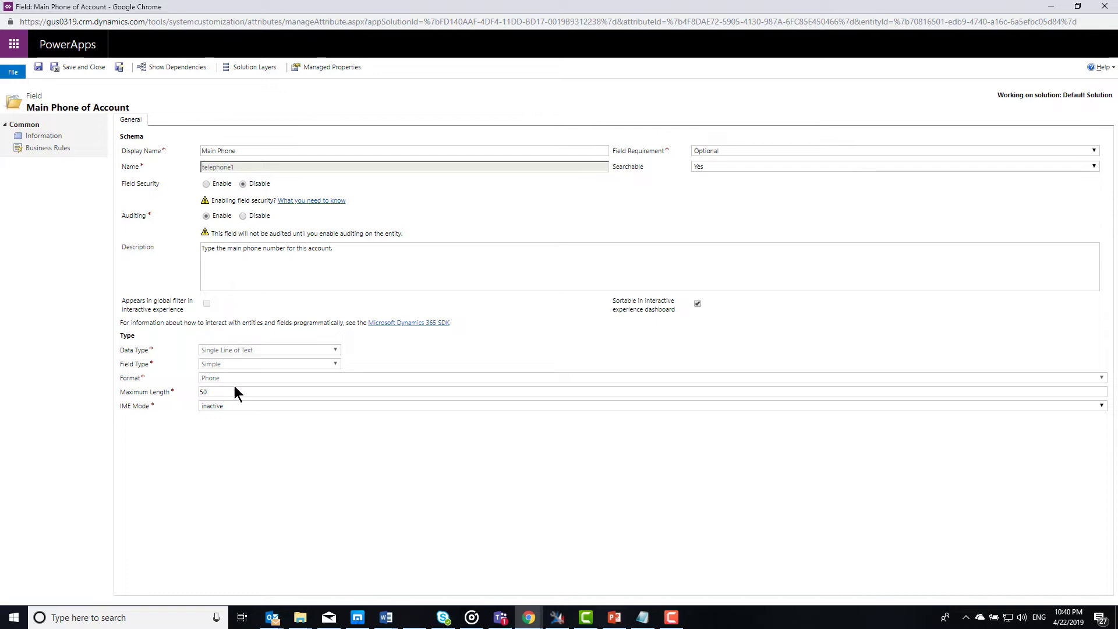
mouse_move(209, 440)
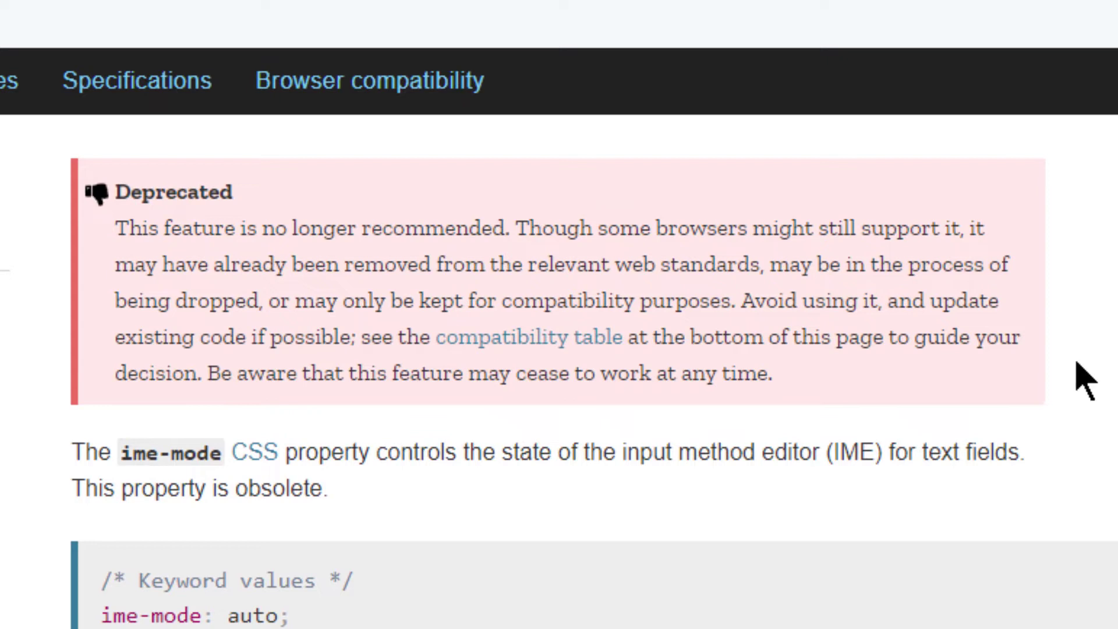
mouse_move(532, 514)
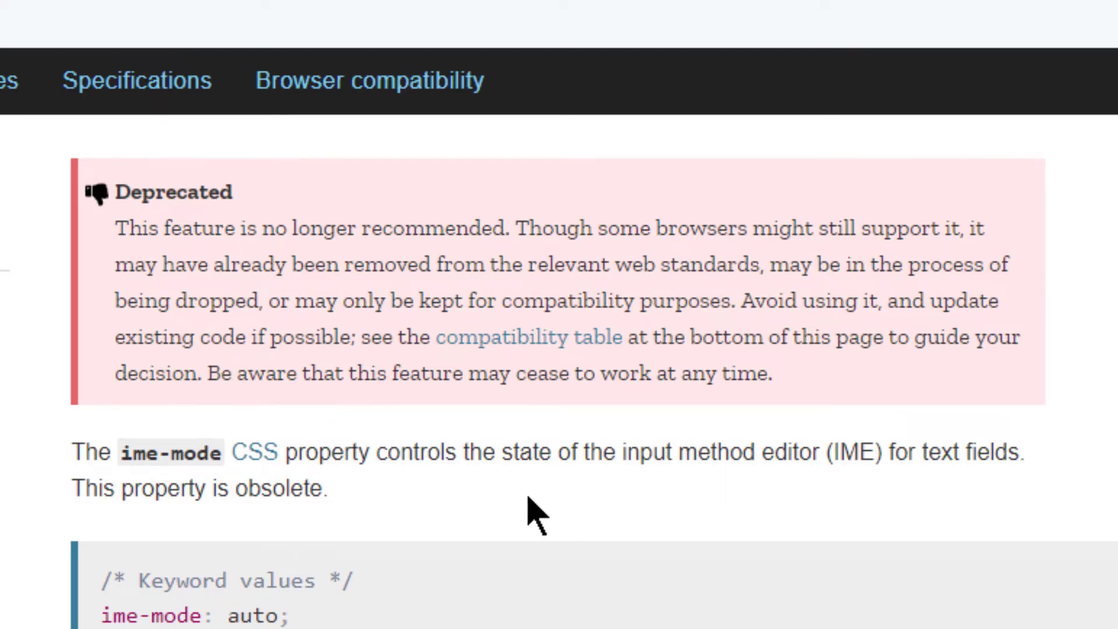
mouse_move(531, 514)
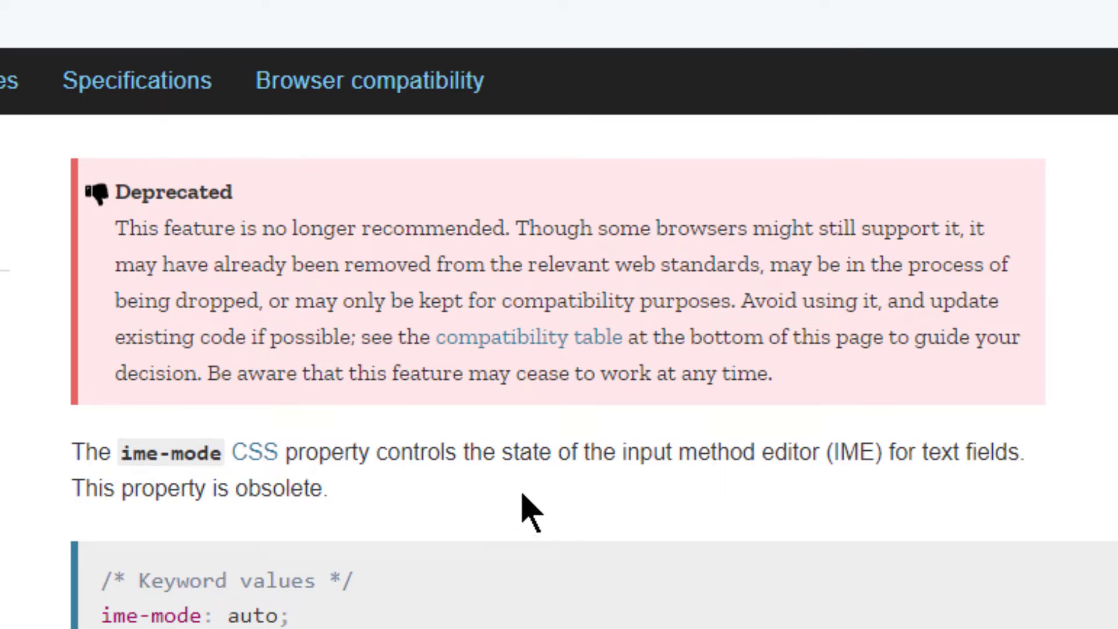
mouse_move(564, 510)
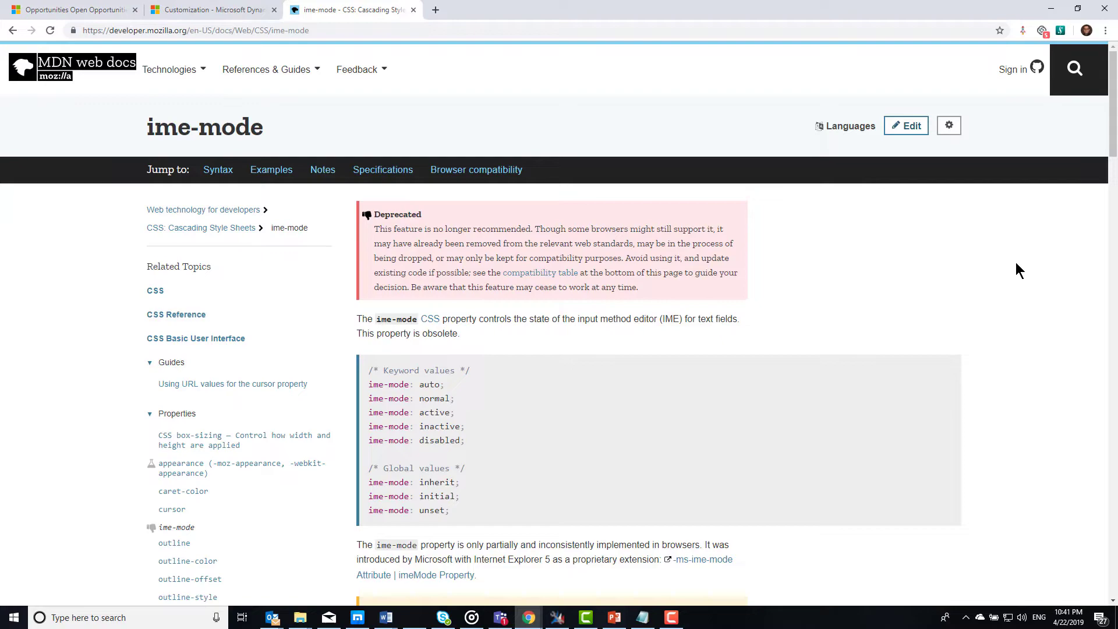
Scroll past Syntax, Examples and Specifications to the ime-mode browser compatibility table
scroll(down, 3)
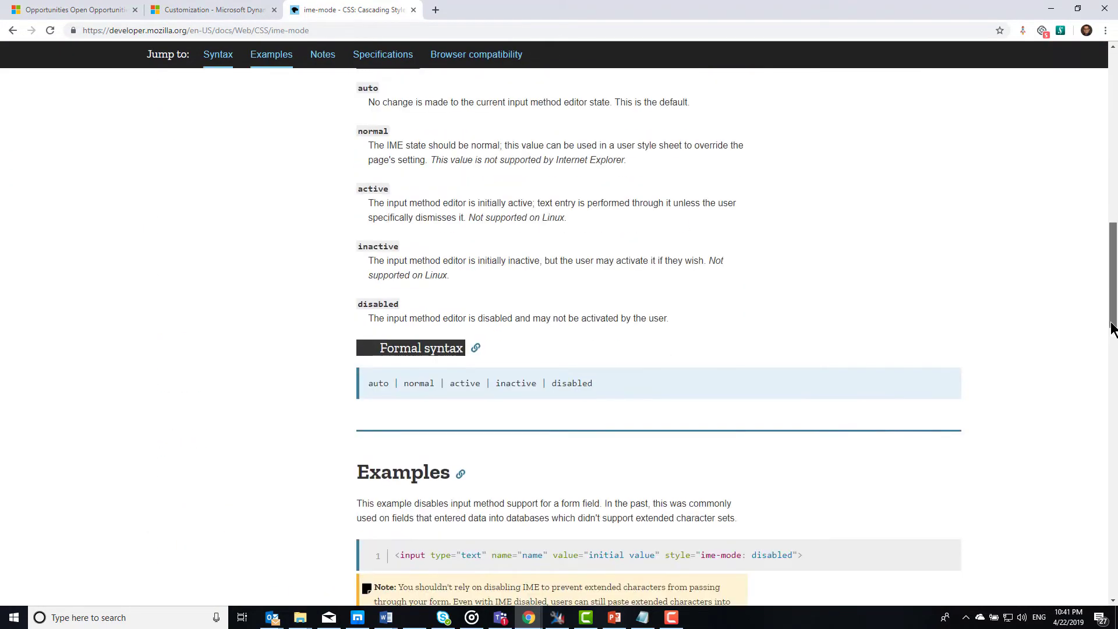
scroll(down, 3)
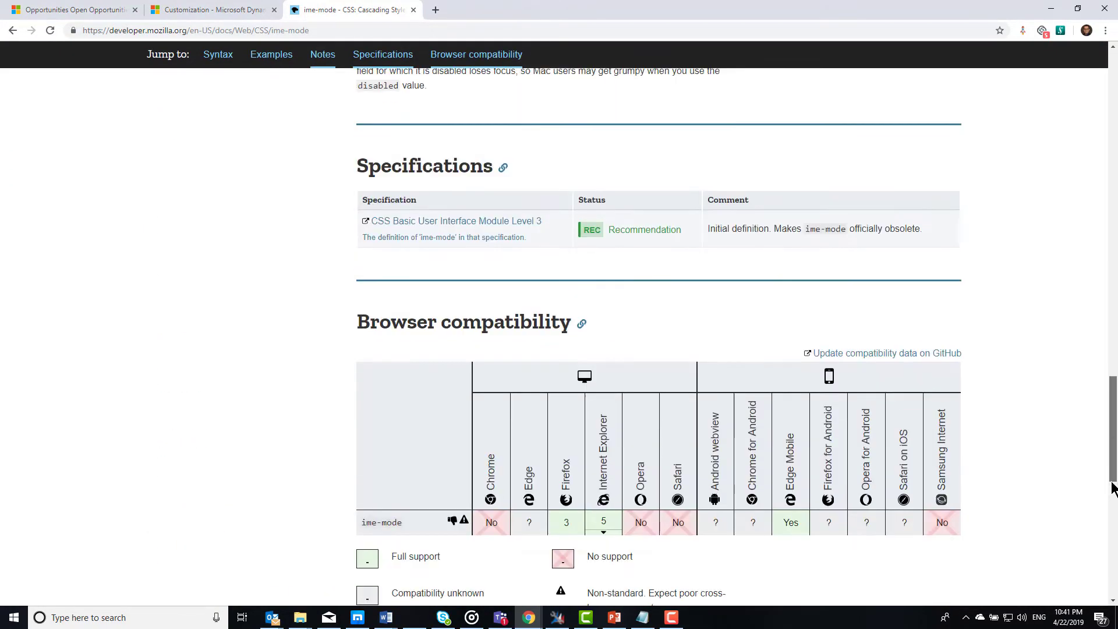
scroll(down, 3)
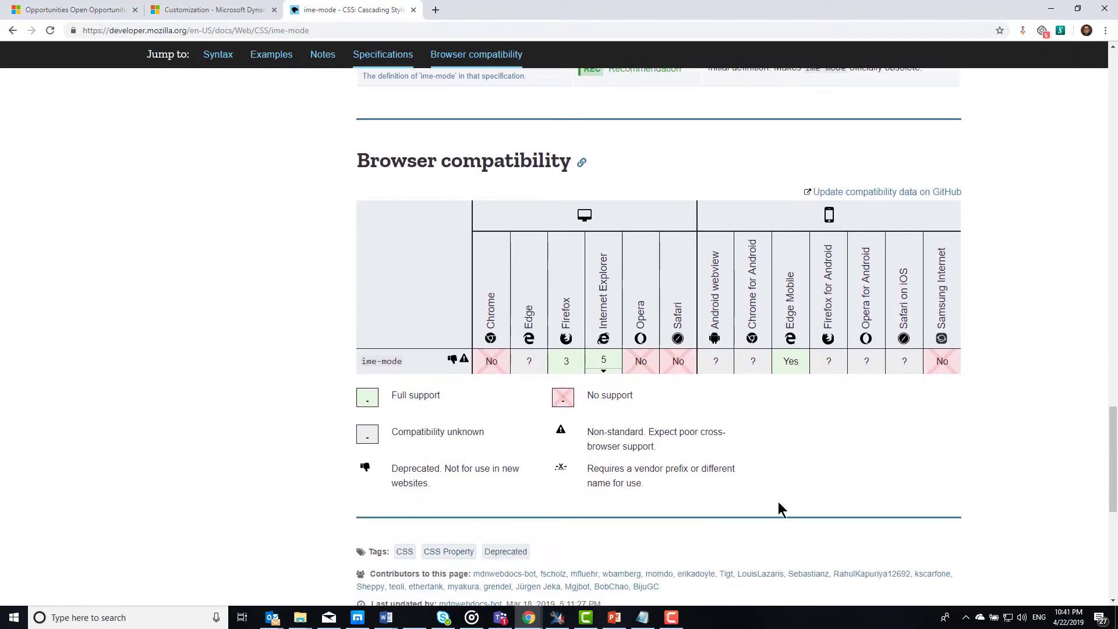
mouse_move(481, 427)
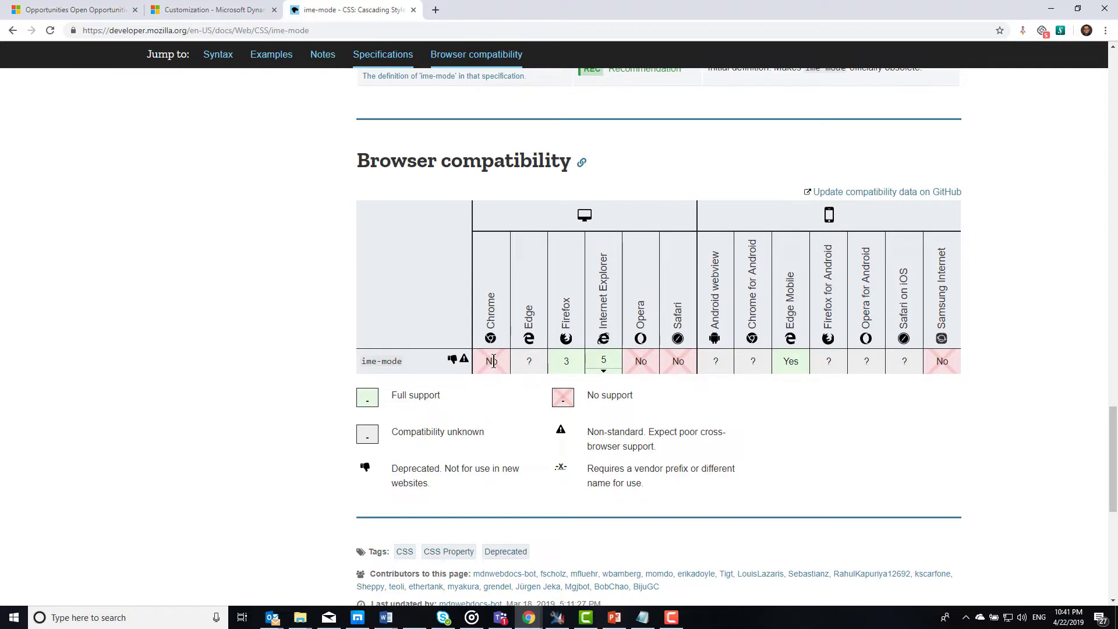
mouse_move(490, 392)
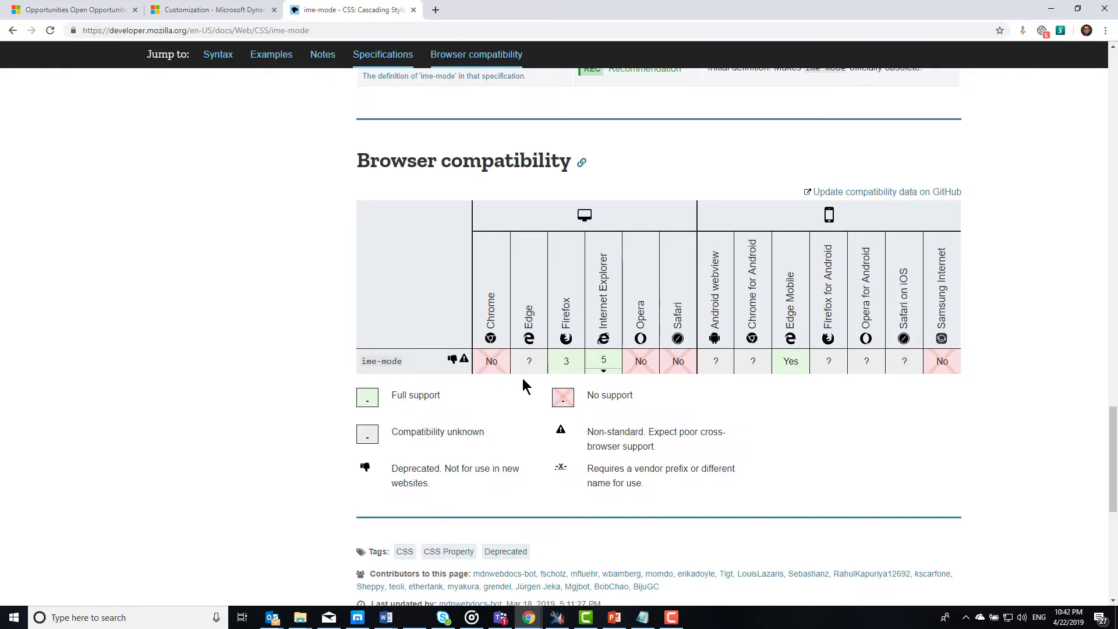
mouse_move(529, 361)
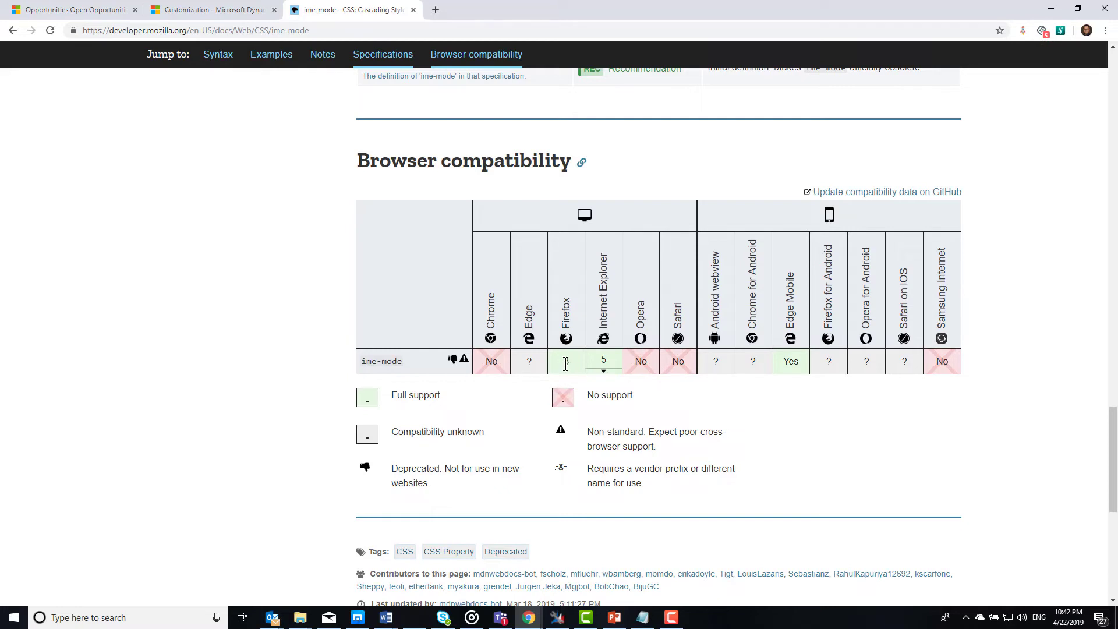
click(603, 361)
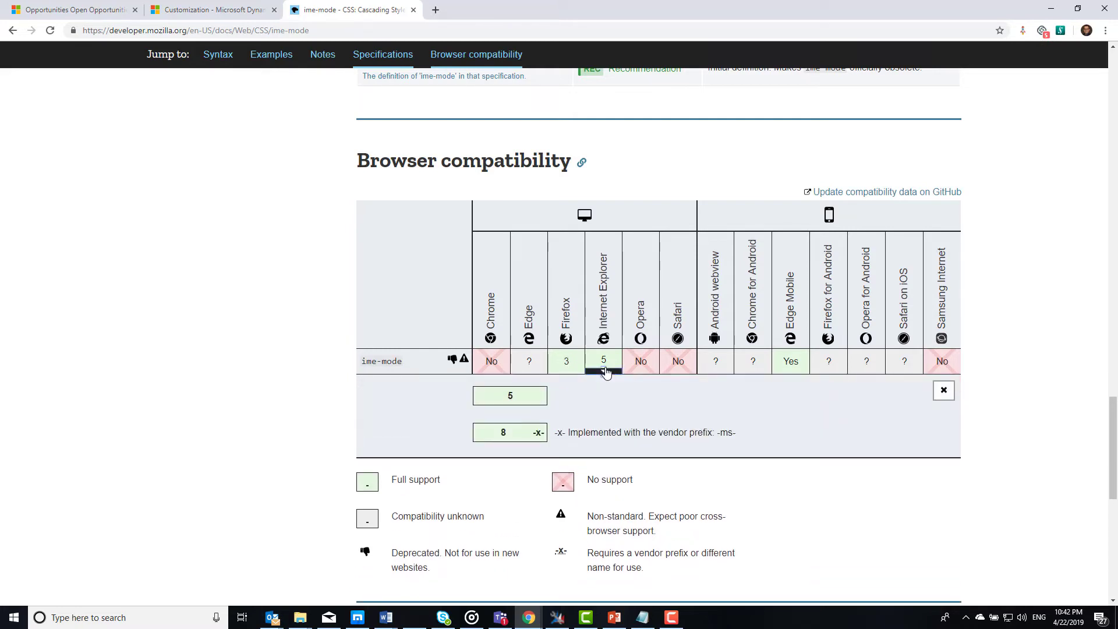
mouse_move(593, 403)
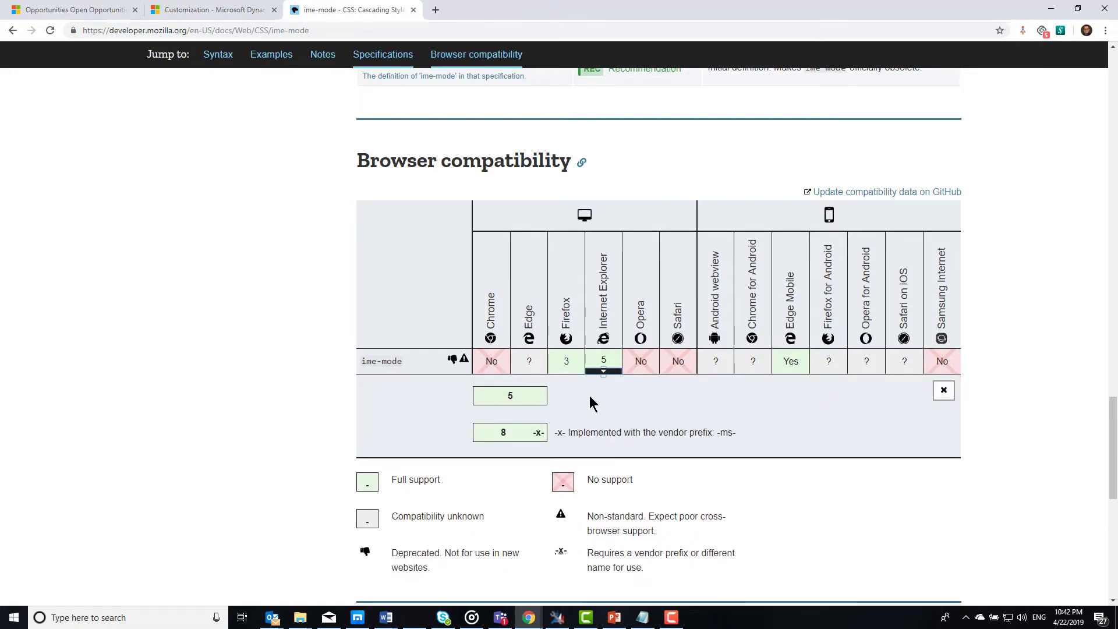
click(942, 391)
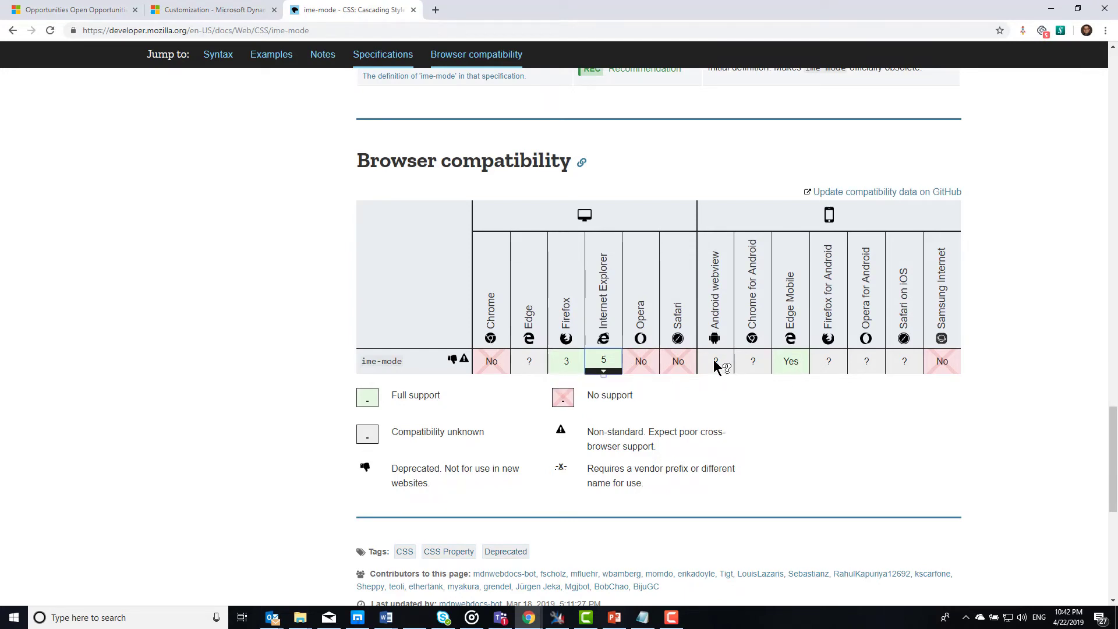
mouse_move(866, 371)
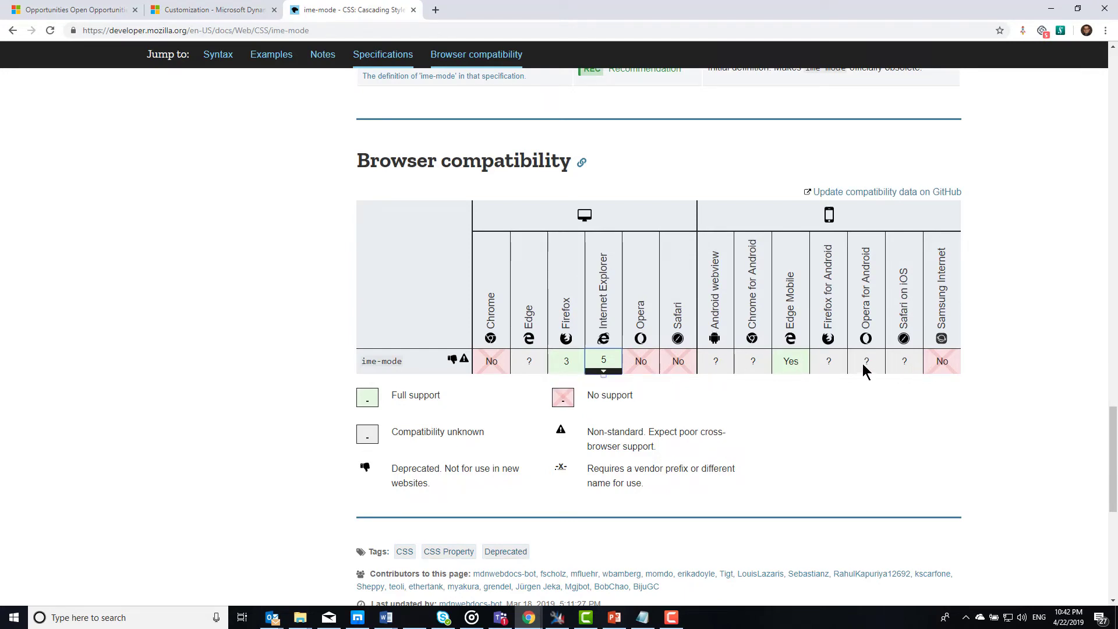
mouse_move(864, 427)
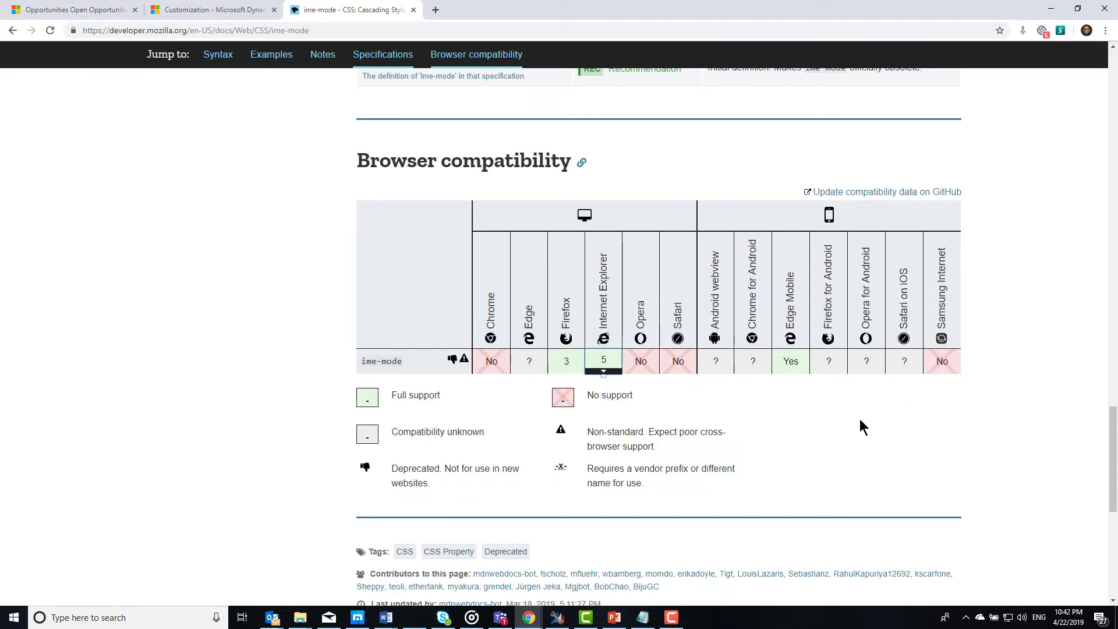
mouse_move(834, 438)
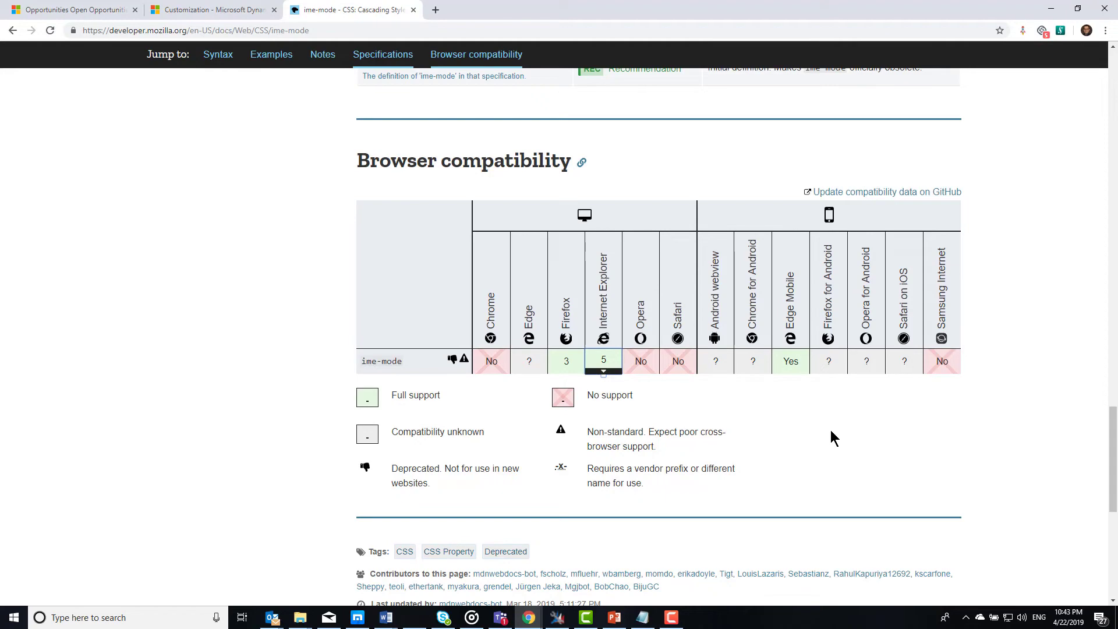
scroll(down, 3)
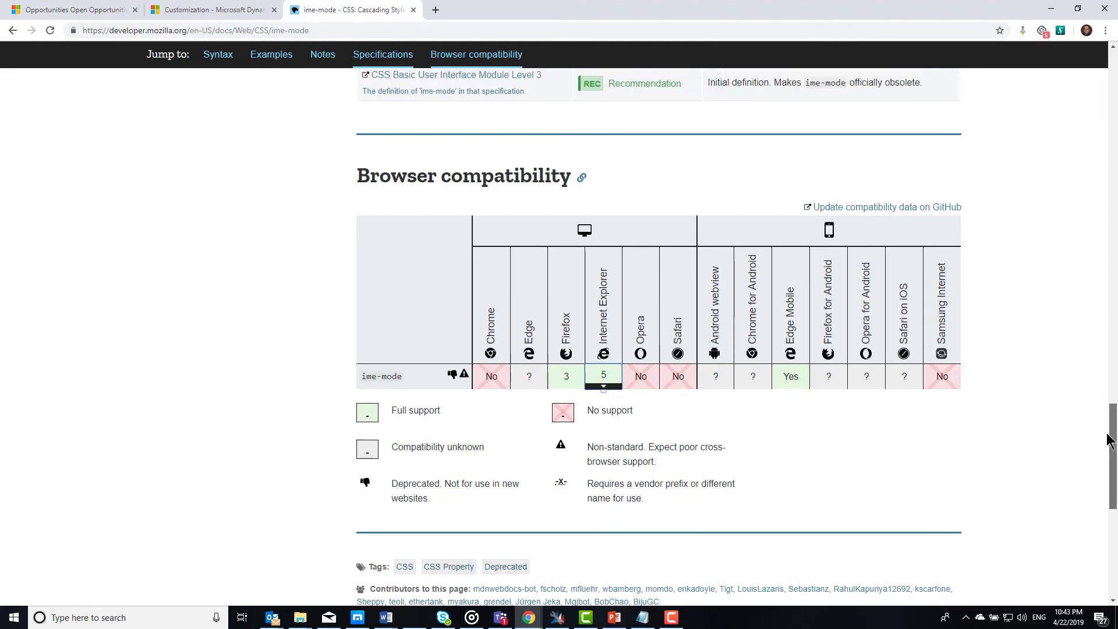